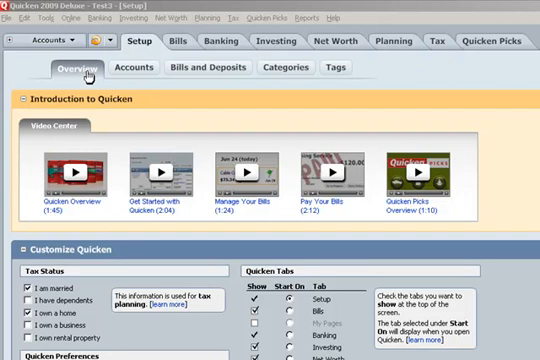
pyautogui.moveTo(145, 46)
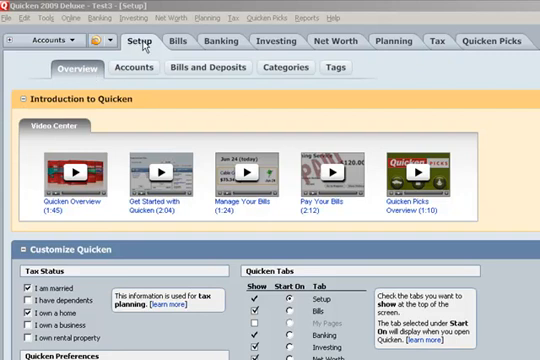
pyautogui.moveTo(396, 41)
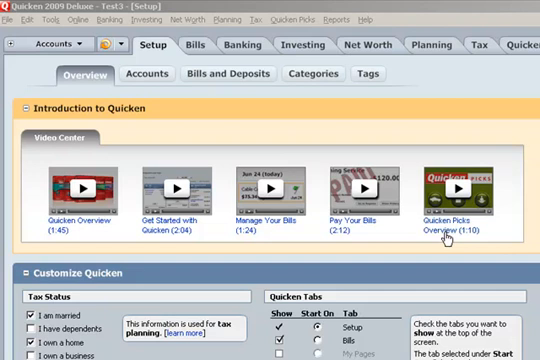
pyautogui.moveTo(186, 235)
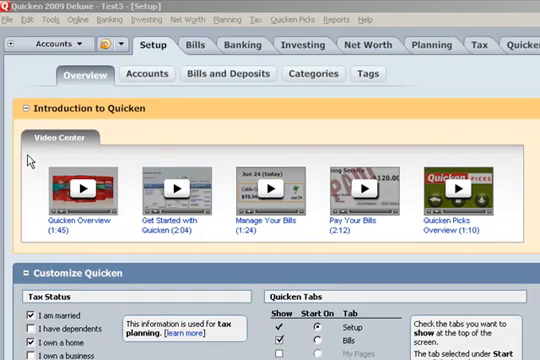
# Collapse the Introduction to Quicken video center to reveal the Customize Quicken options.
pyautogui.click(16, 113)
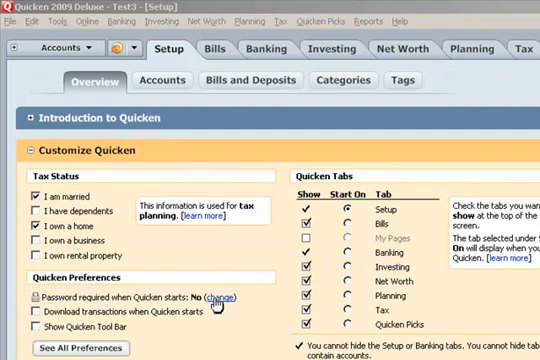
# Change the startup password requirement and submit the new confirmed file password.
pyautogui.click(215, 300)
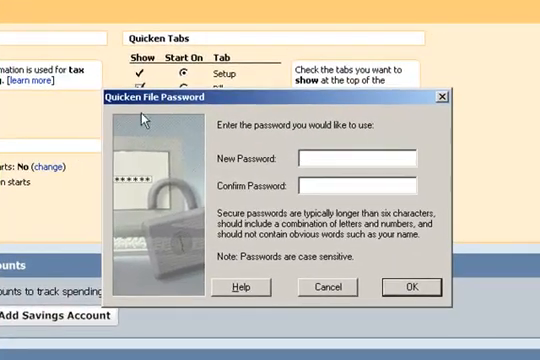
pyautogui.moveTo(228, 184)
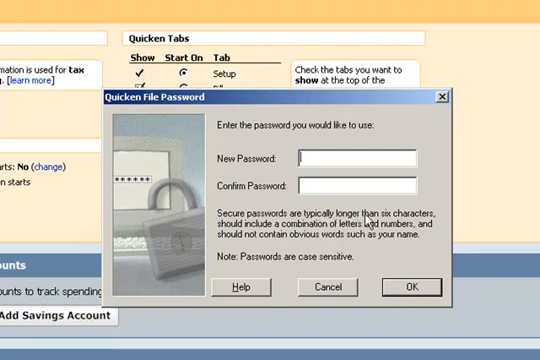
pyautogui.moveTo(292, 243)
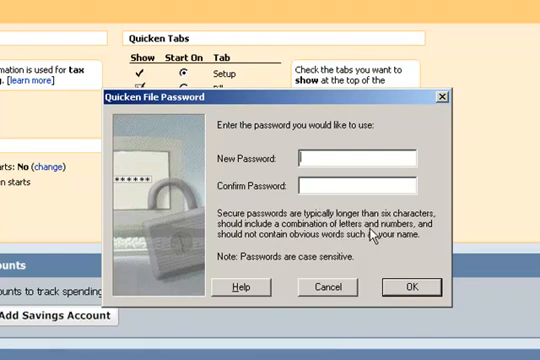
pyautogui.moveTo(318, 247)
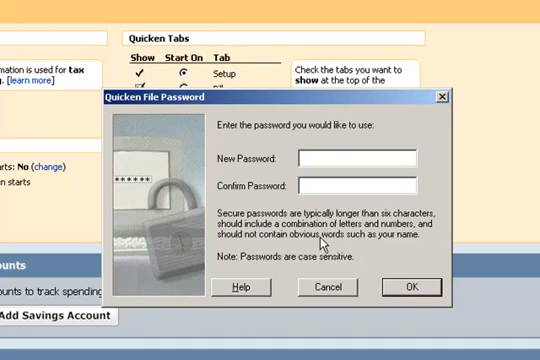
pyautogui.moveTo(283, 266)
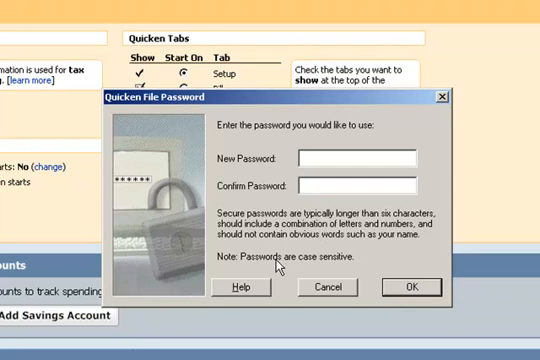
pyautogui.moveTo(325, 262)
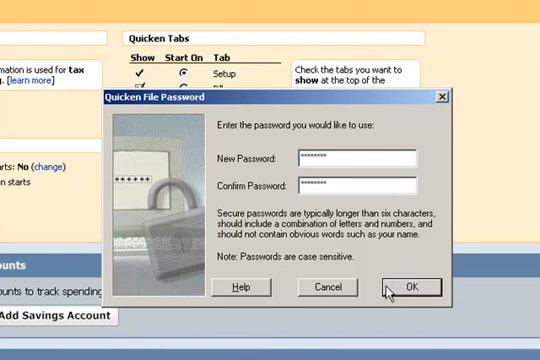
pyautogui.click(410, 288)
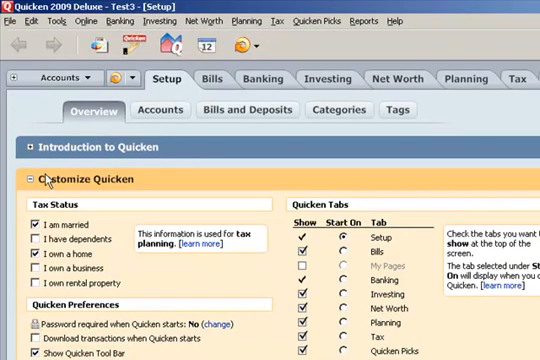
pyautogui.moveTo(67, 47)
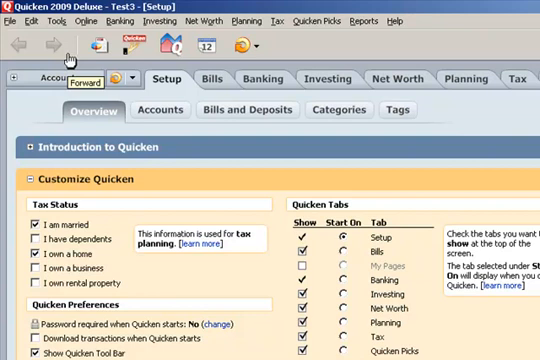
pyautogui.moveTo(97, 47)
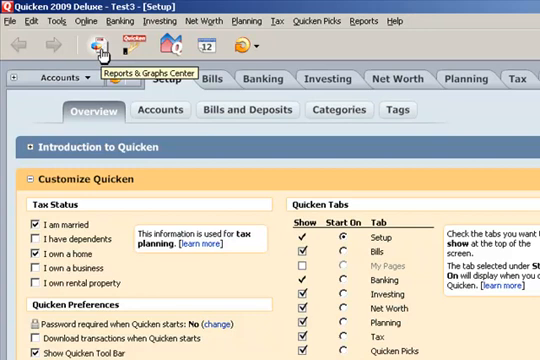
pyautogui.moveTo(127, 45)
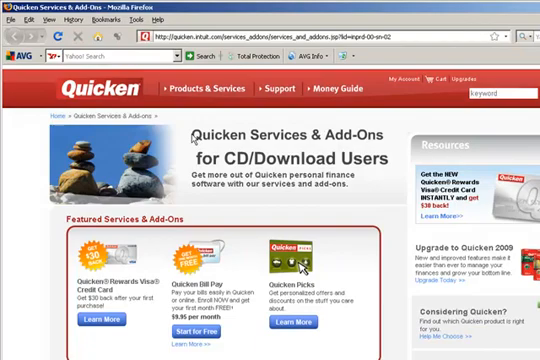
pyautogui.scroll(-3)
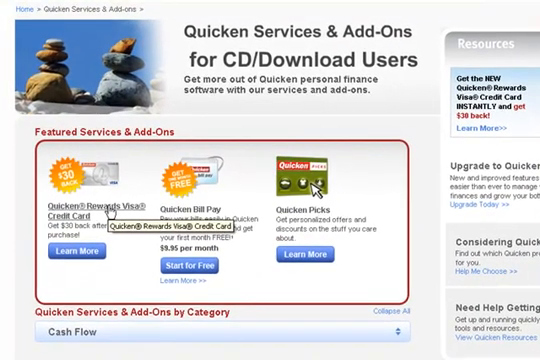